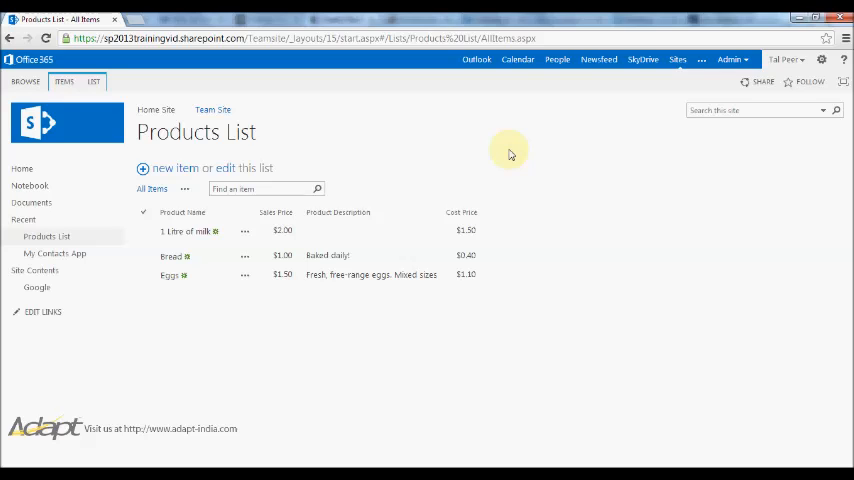
mouse_move(462, 177)
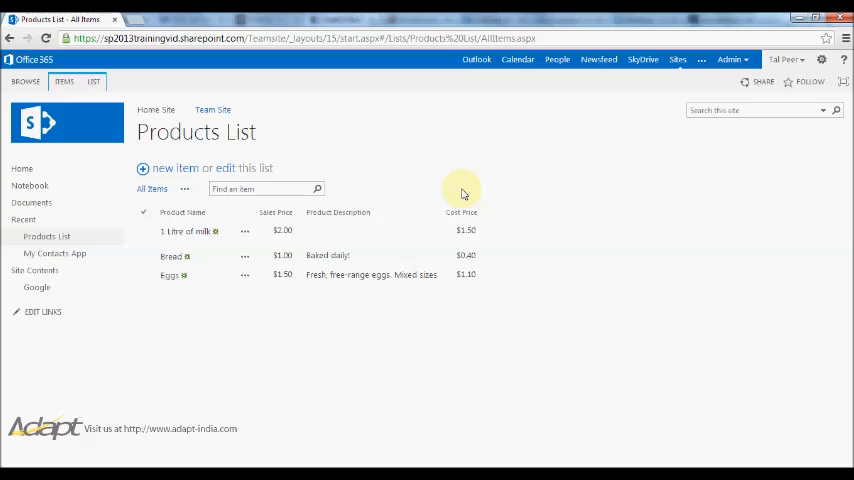
Open the Products List settings and start creating a new column
click(463, 230)
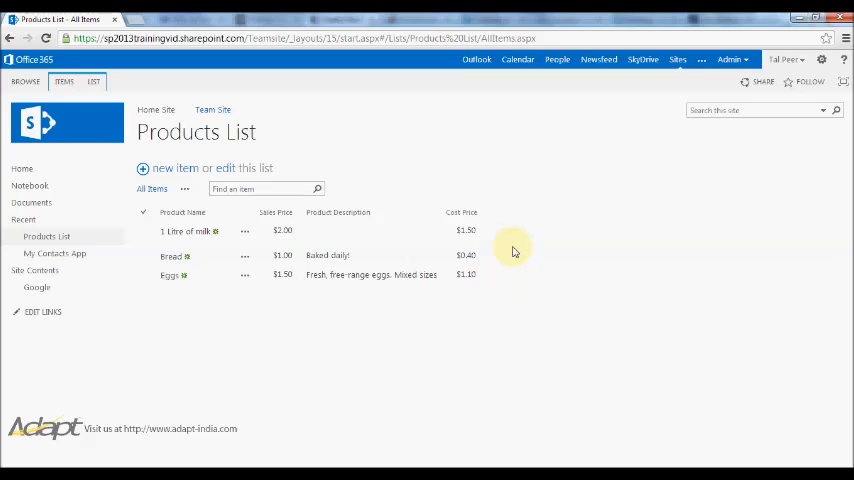
click(186, 231)
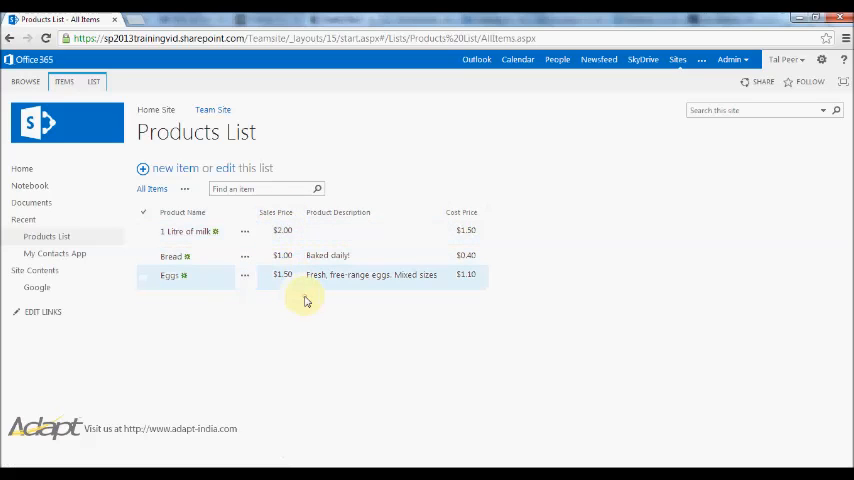
click(143, 231)
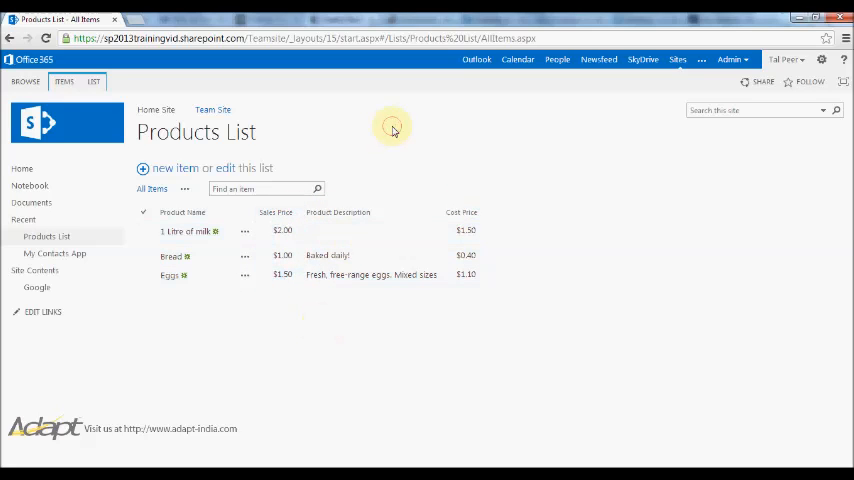
mouse_move(578, 155)
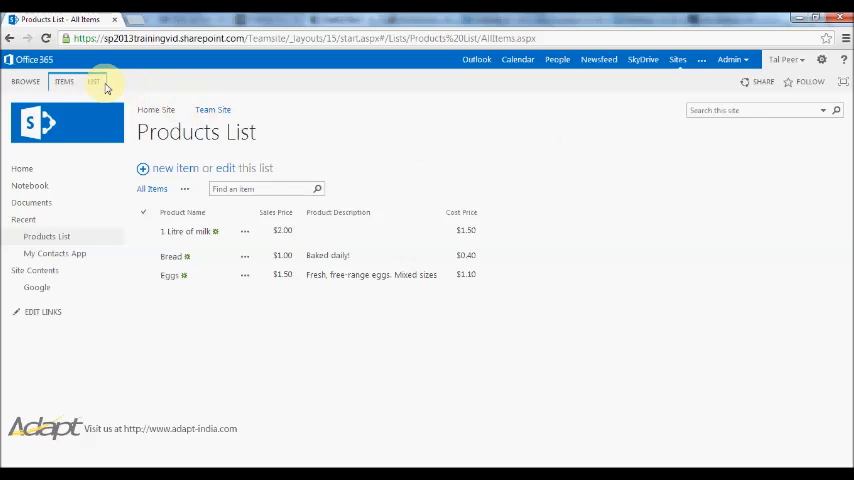
click(98, 86)
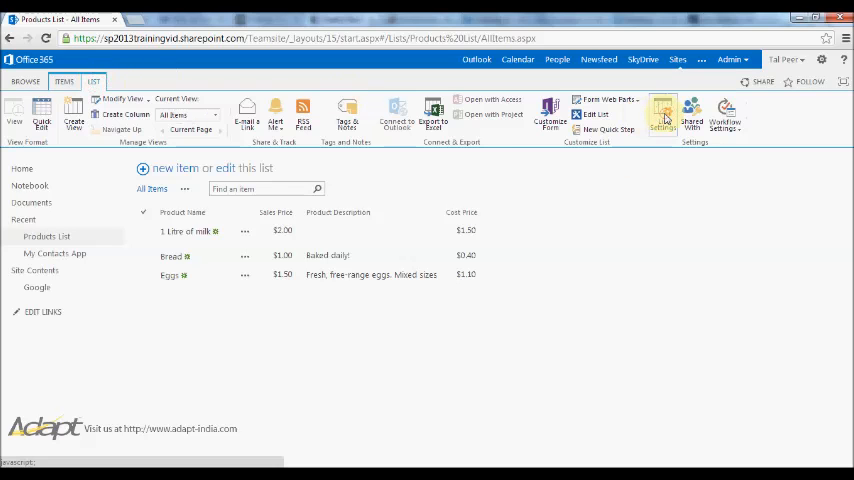
click(655, 113)
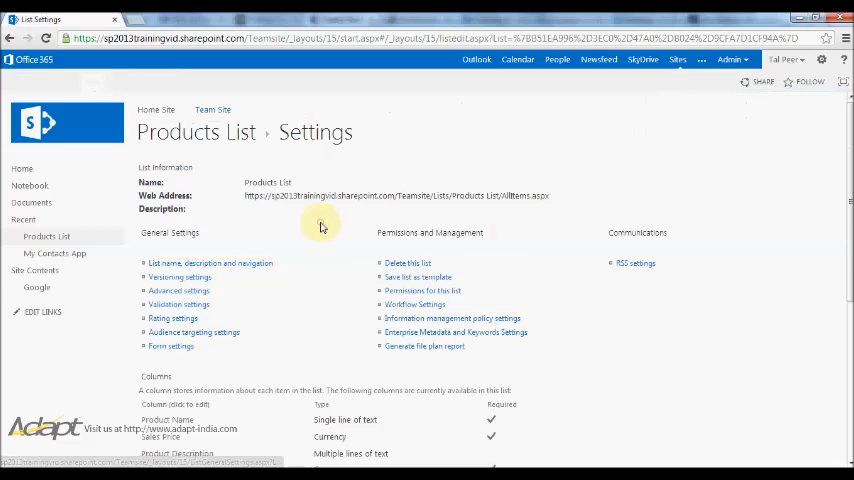
scroll(down, 3)
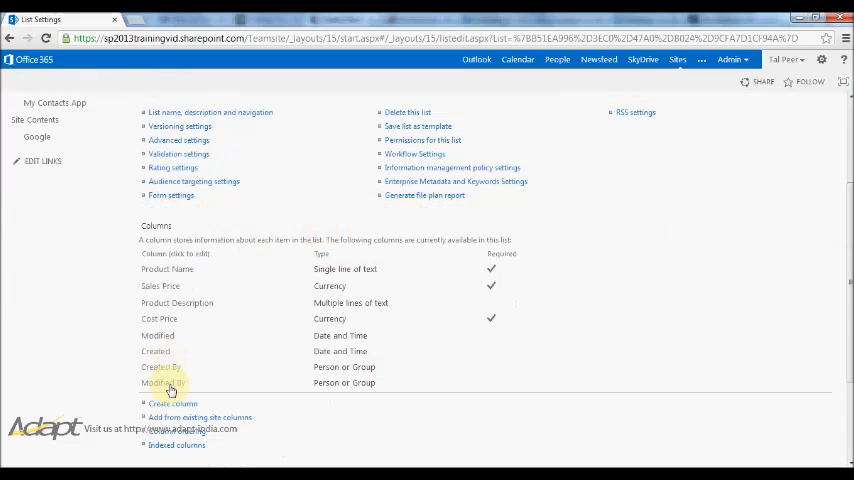
click(172, 404)
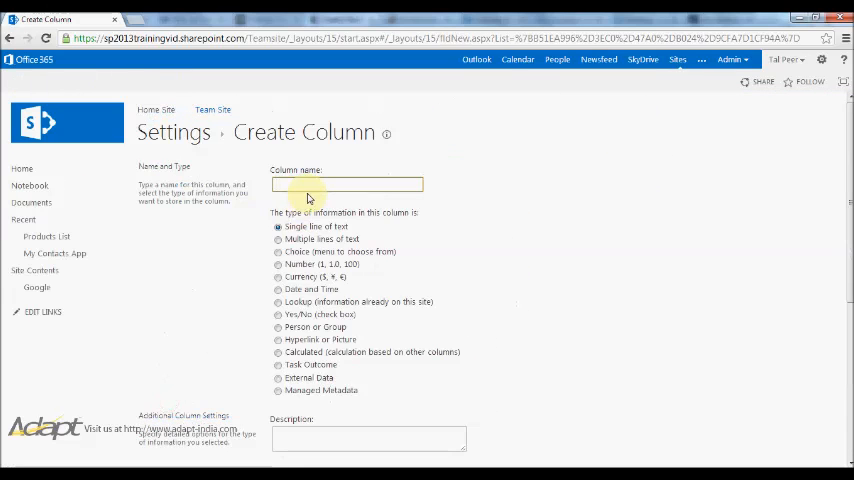
Name the column Profit, make it Calculated, and describe it as the profit made on each product
text(Prof)
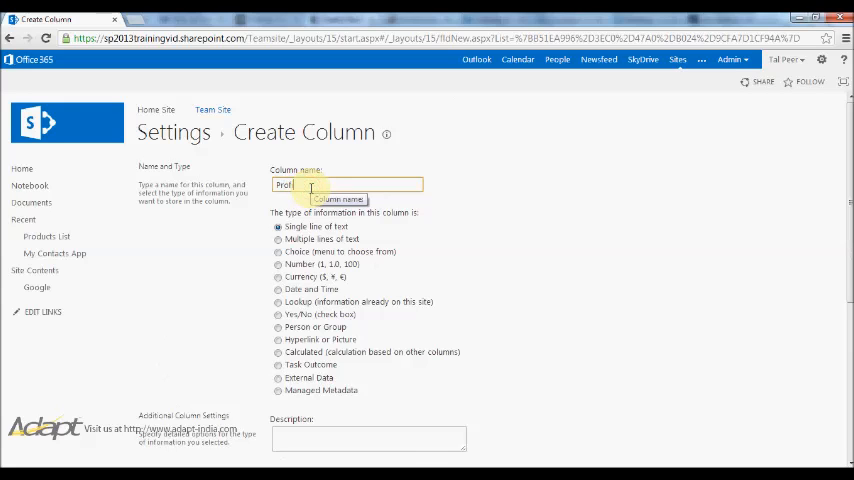
scroll(down, 3)
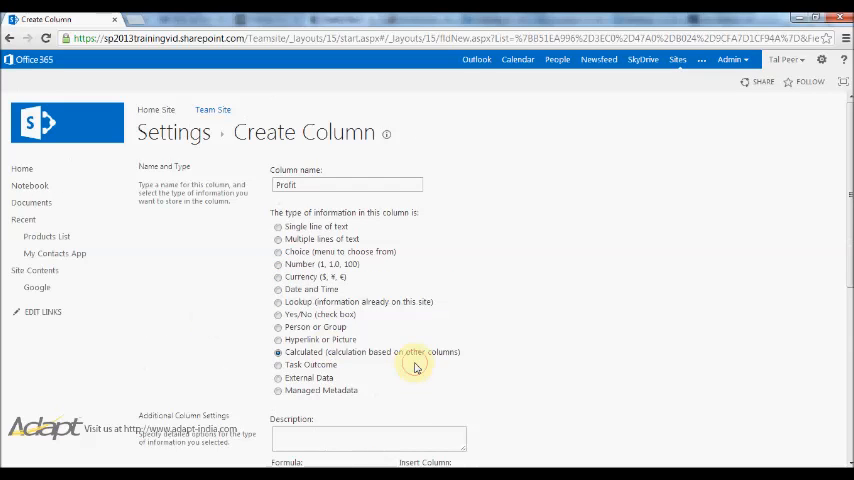
scroll(down, 3)
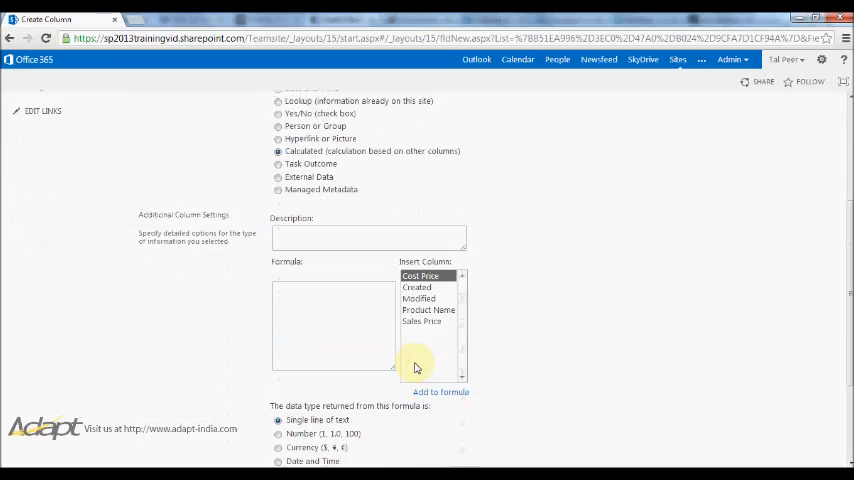
click(368, 237)
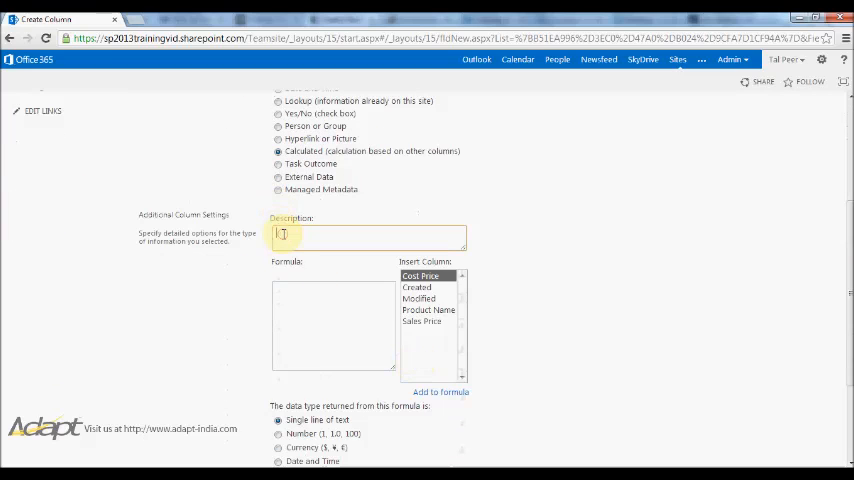
text(Profit you are making on each prod)
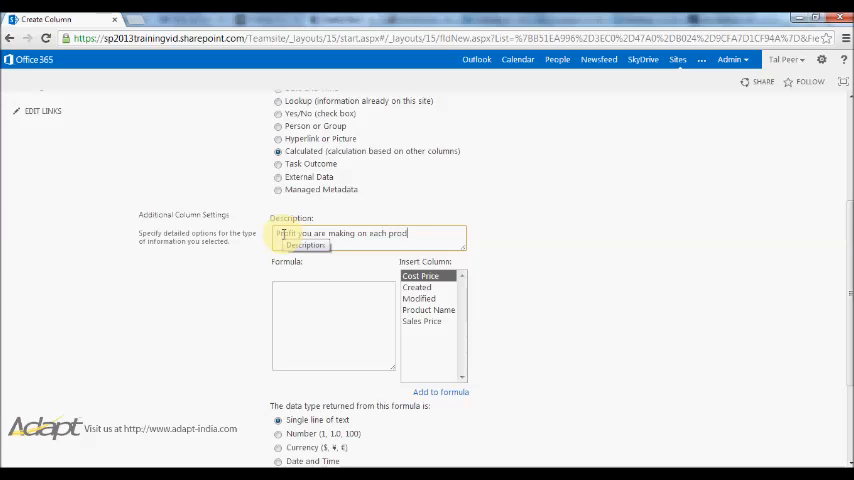
scroll(down, 3)
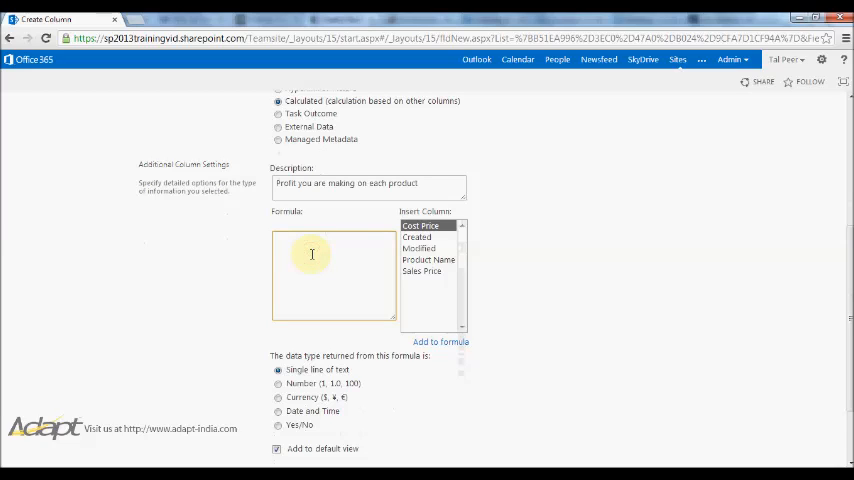
Give Profit the formula =[Sales Price]-[Cost Price], returning Currency with 2 decimals, and save
text(=)
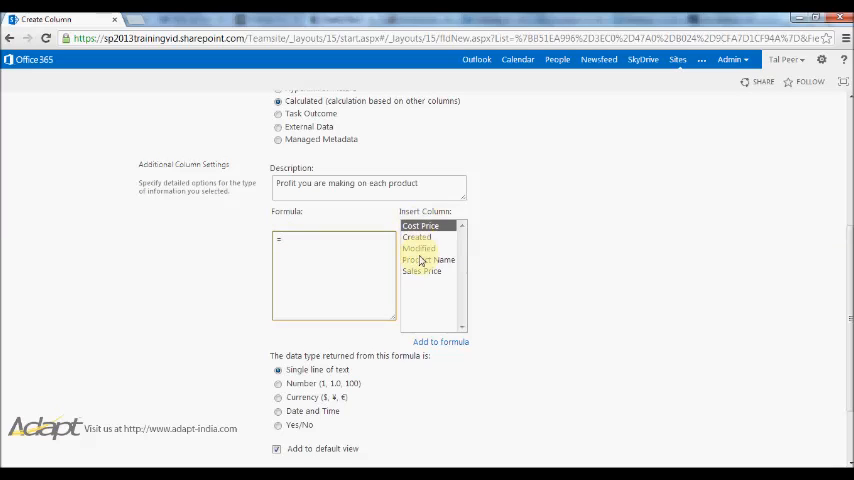
double_click(422, 271)
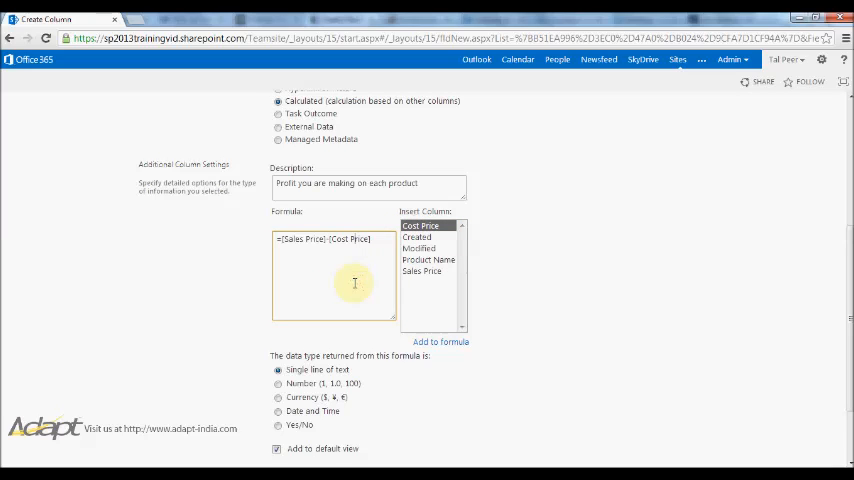
scroll(down, 3)
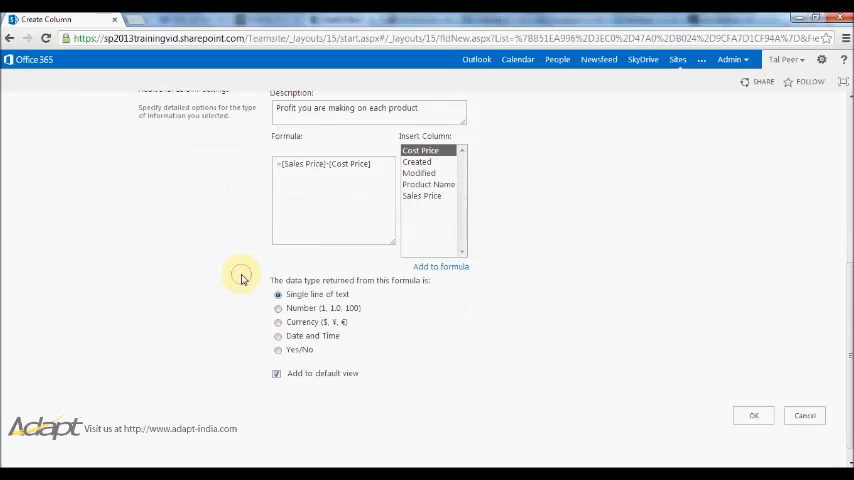
mouse_move(288, 280)
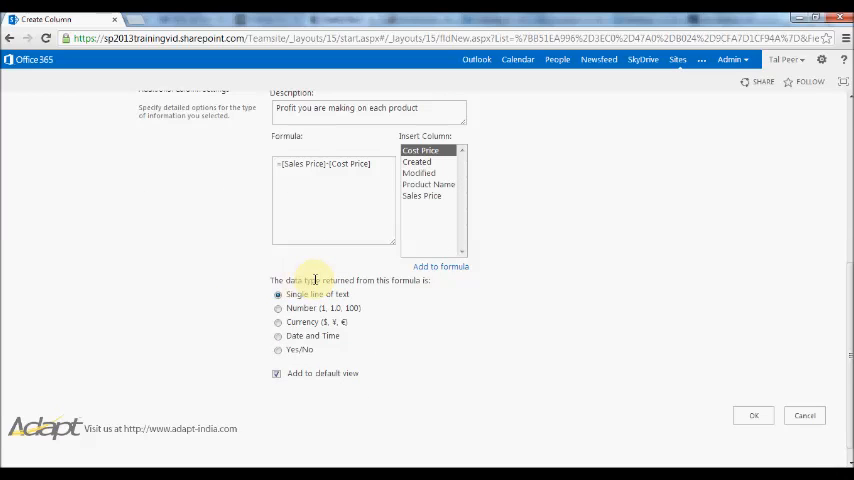
click(278, 322)
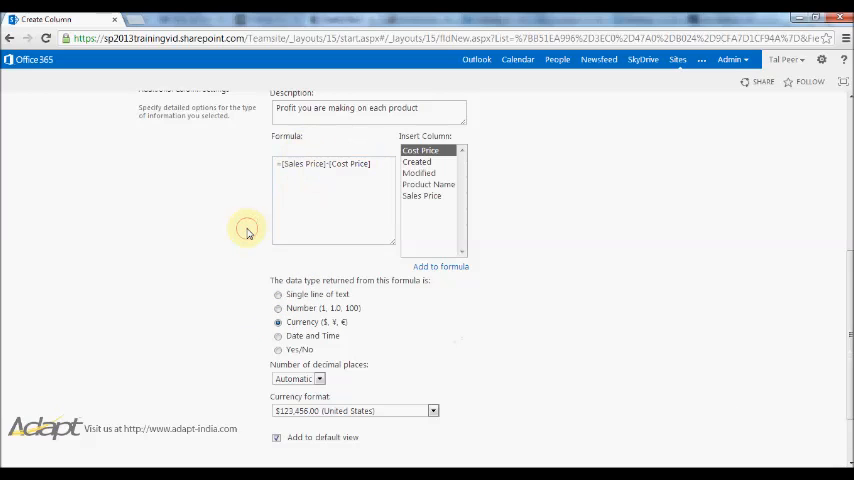
scroll(down, 3)
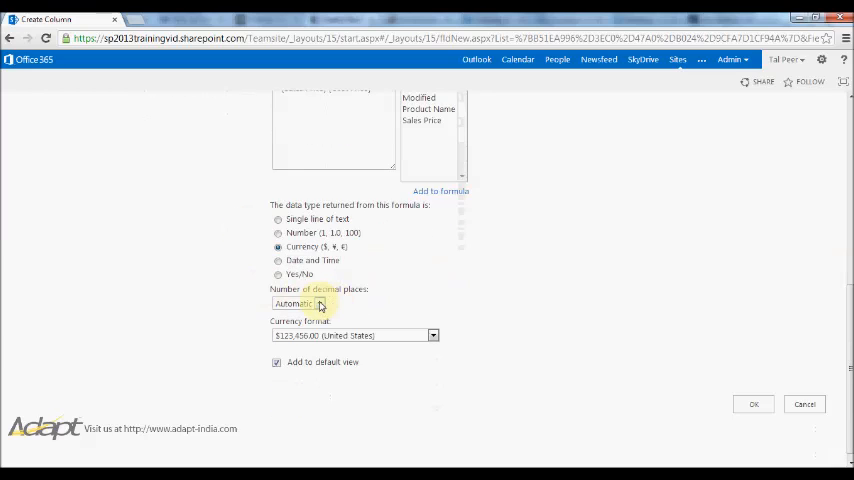
click(319, 303)
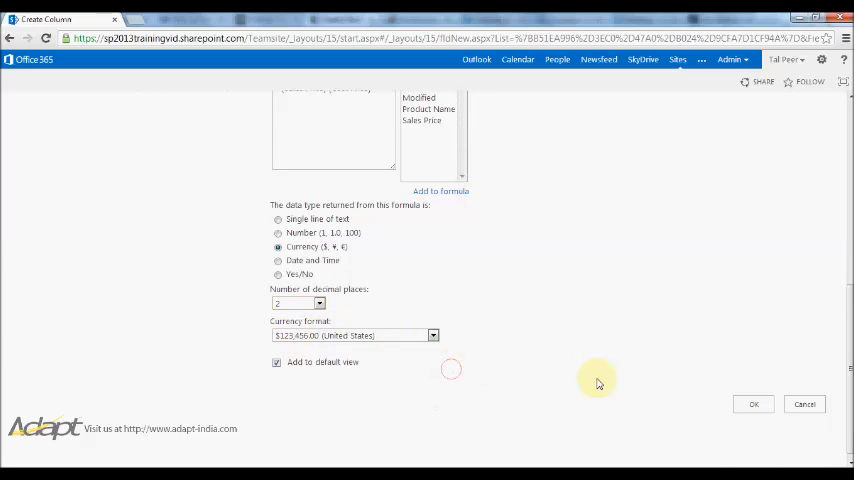
click(753, 404)
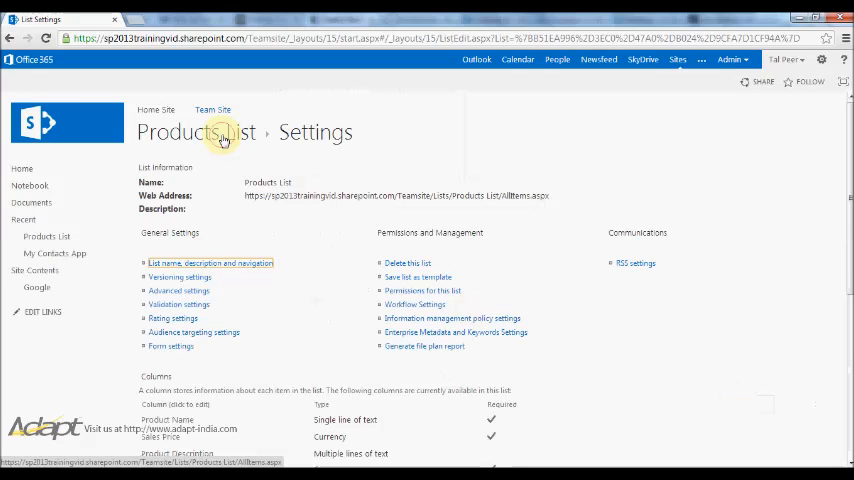
Edit the Bread item's Cost Price to 0.60 and save it
click(195, 131)
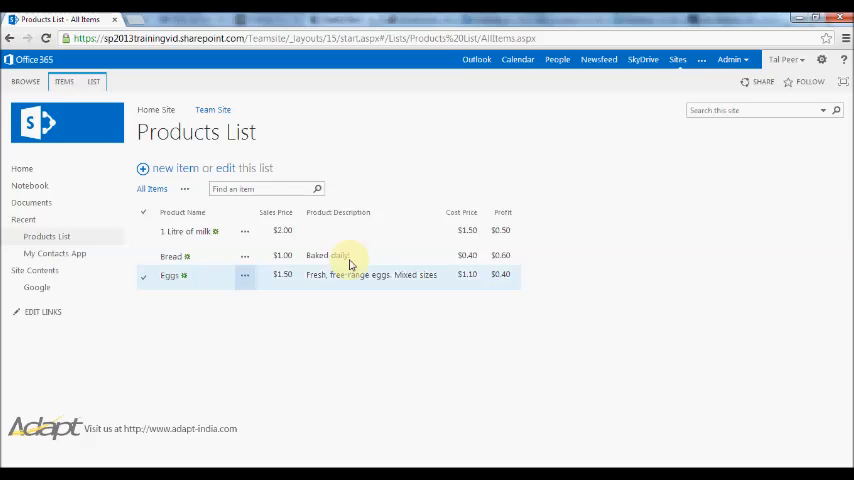
click(245, 258)
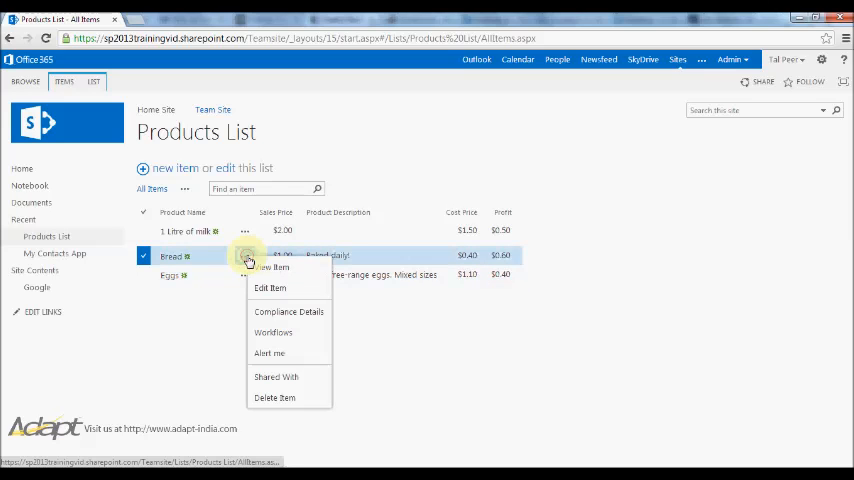
mouse_move(290, 290)
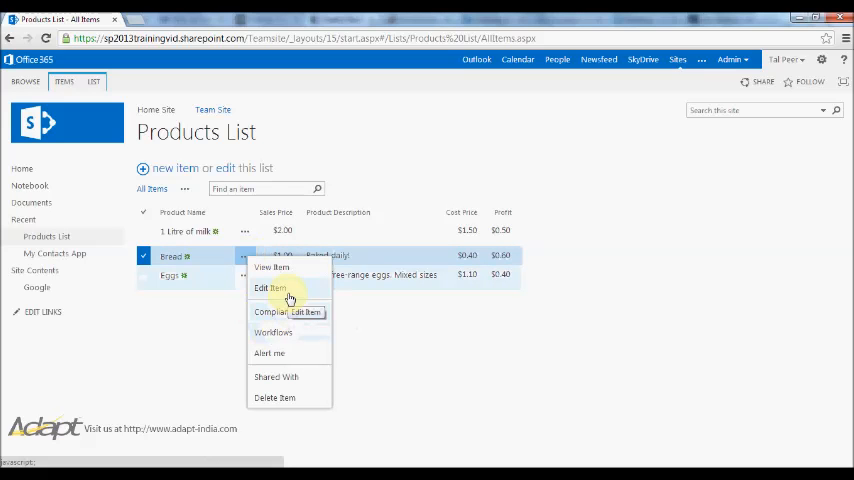
click(263, 288)
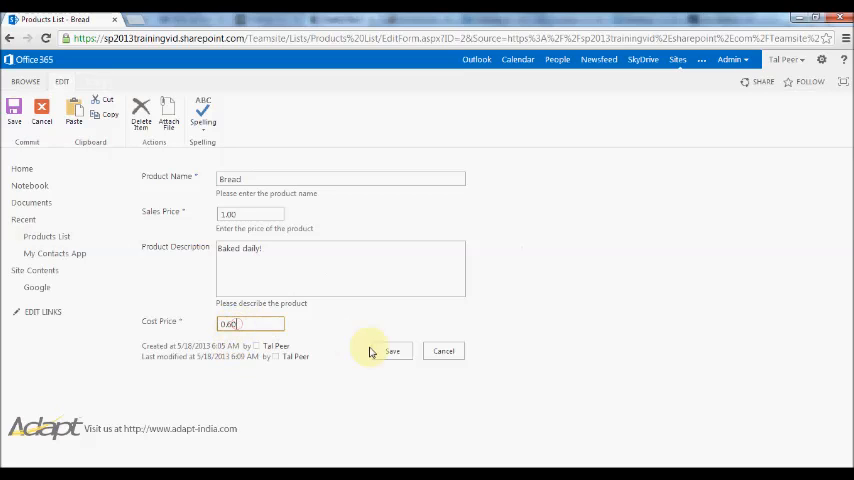
click(391, 351)
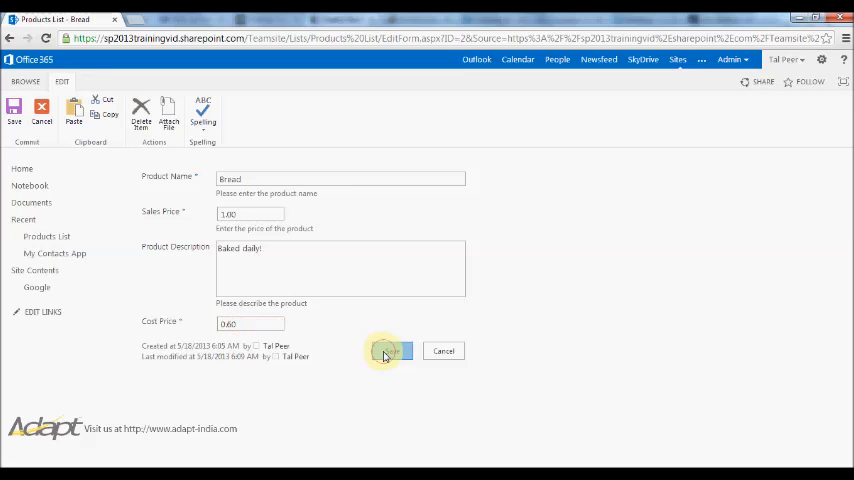
click(386, 351)
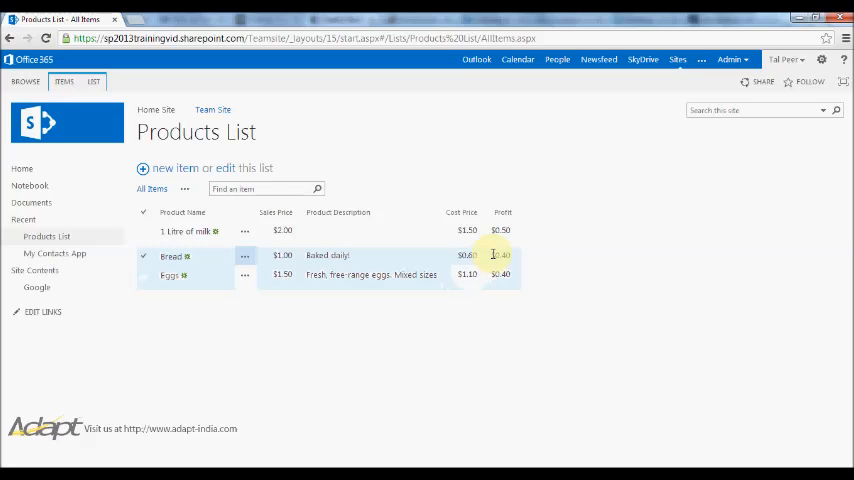
click(245, 256)
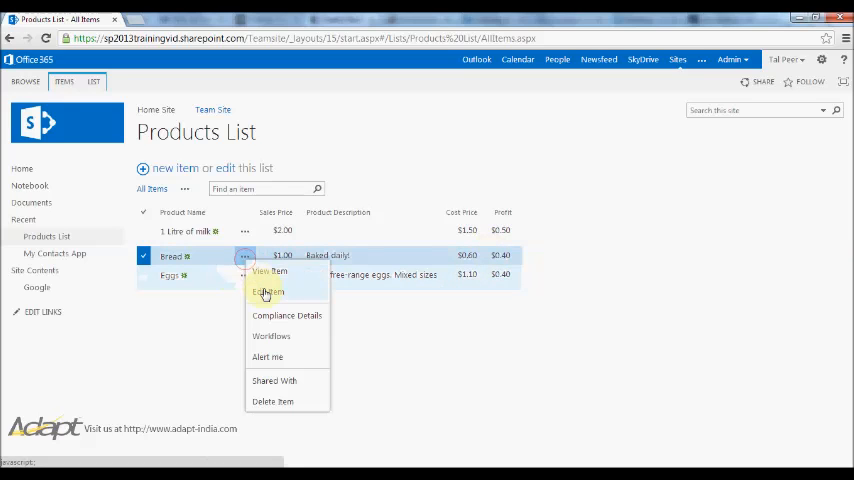
click(267, 291)
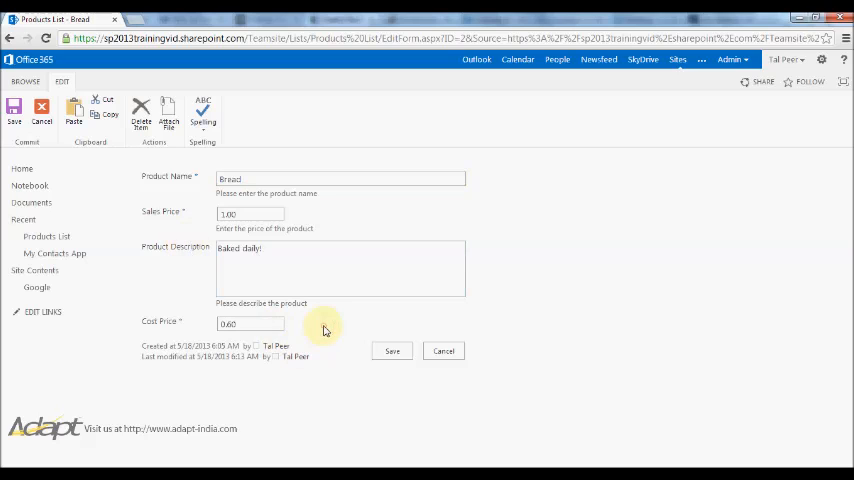
mouse_move(443, 351)
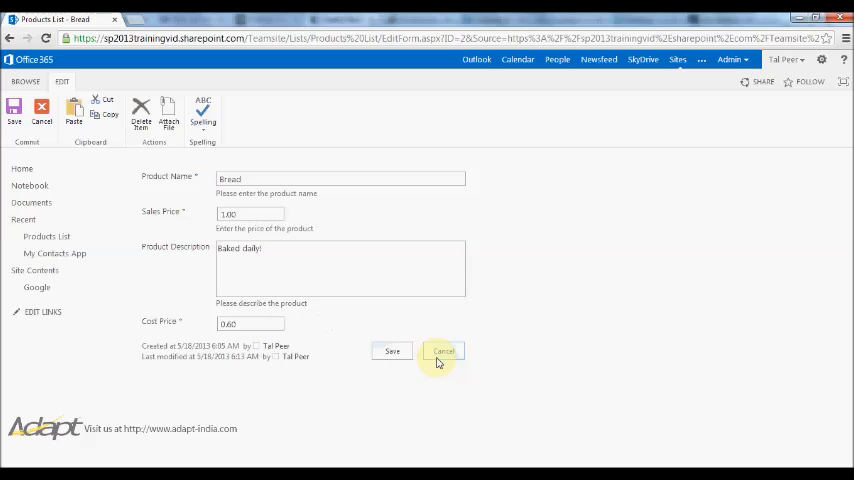
click(441, 351)
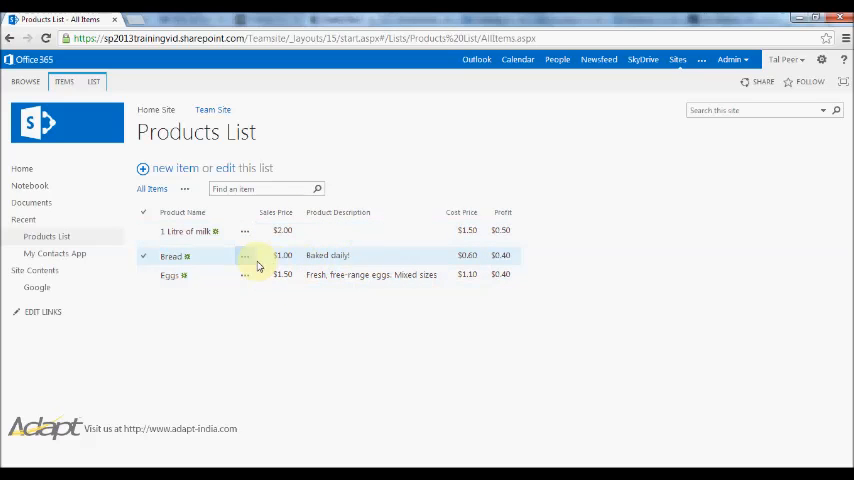
click(245, 255)
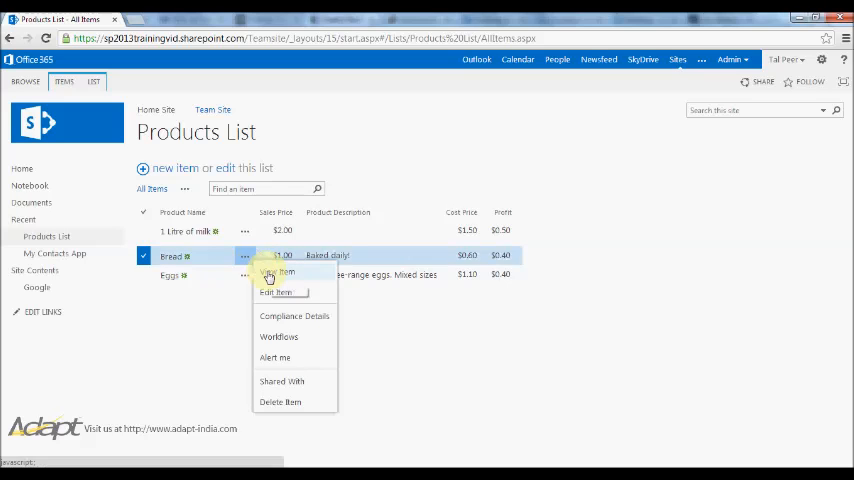
click(279, 272)
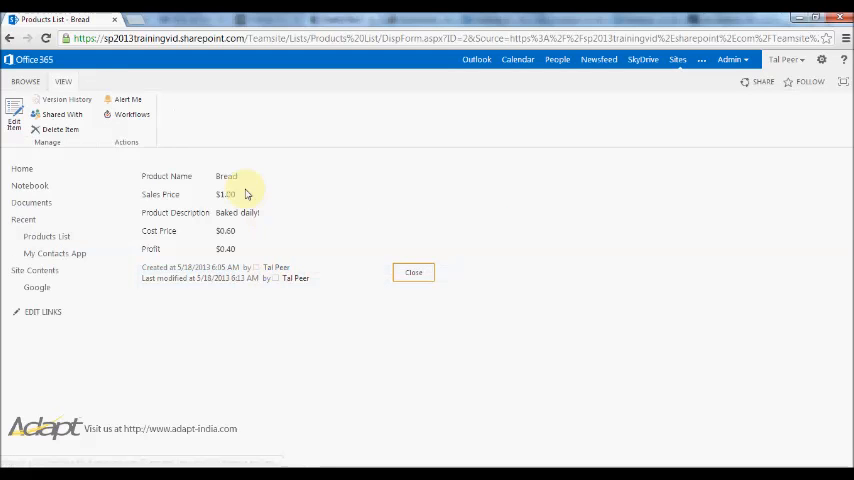
mouse_move(212, 194)
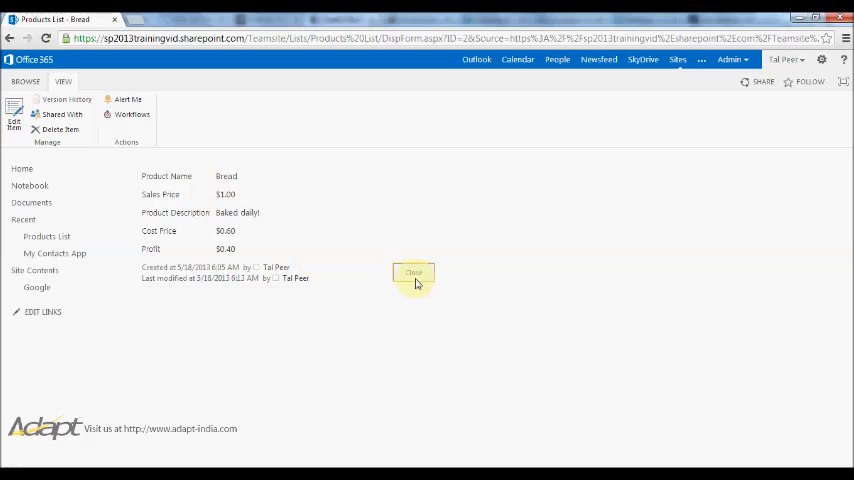
mouse_move(444, 239)
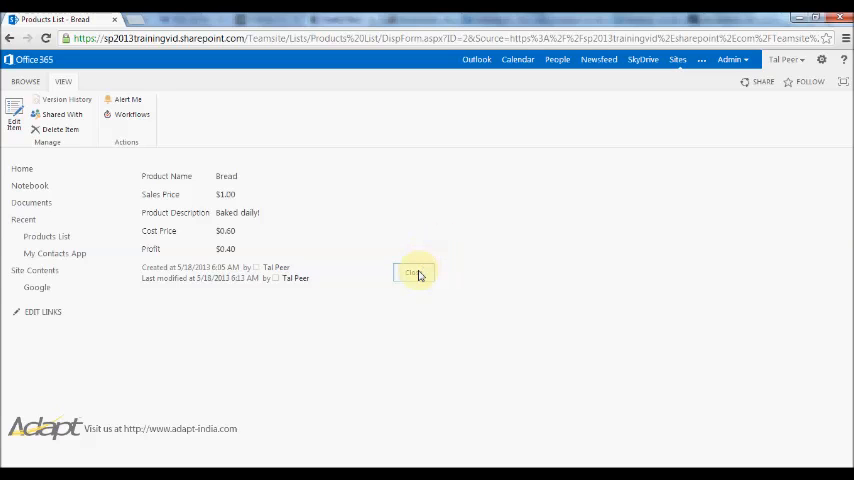
click(413, 272)
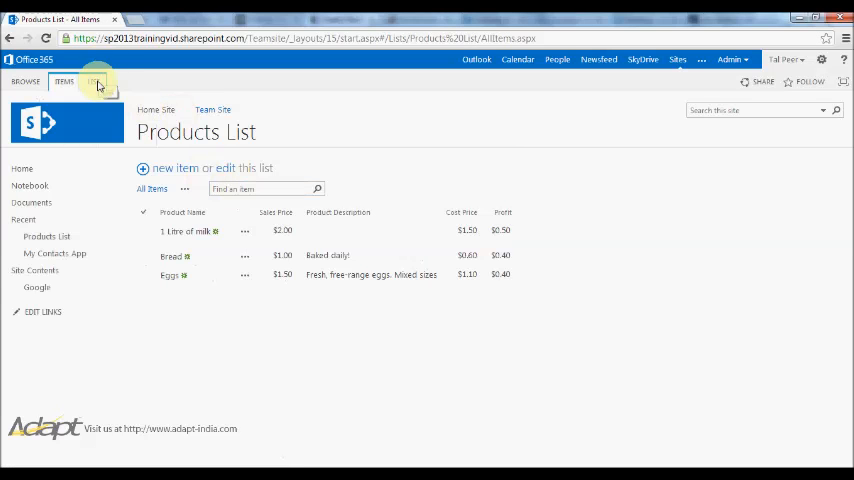
In Column ordering, move Product Description to position 2 and Cost Price to position 3
click(95, 85)
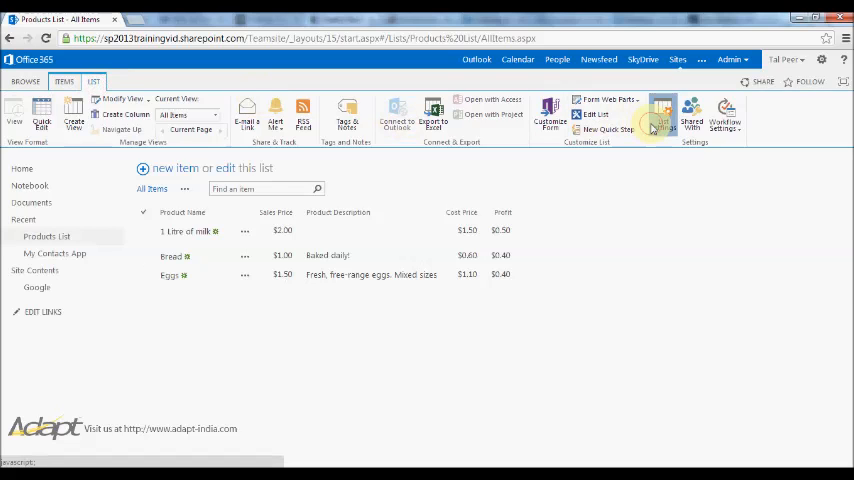
click(655, 114)
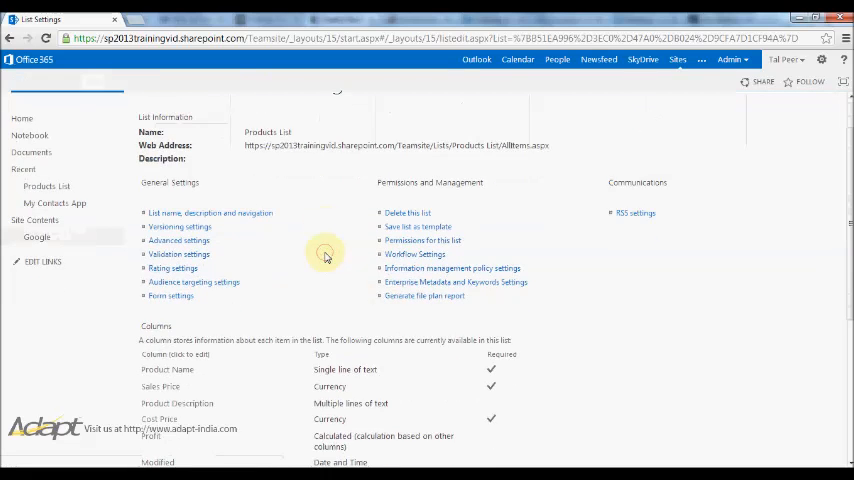
scroll(down, 3)
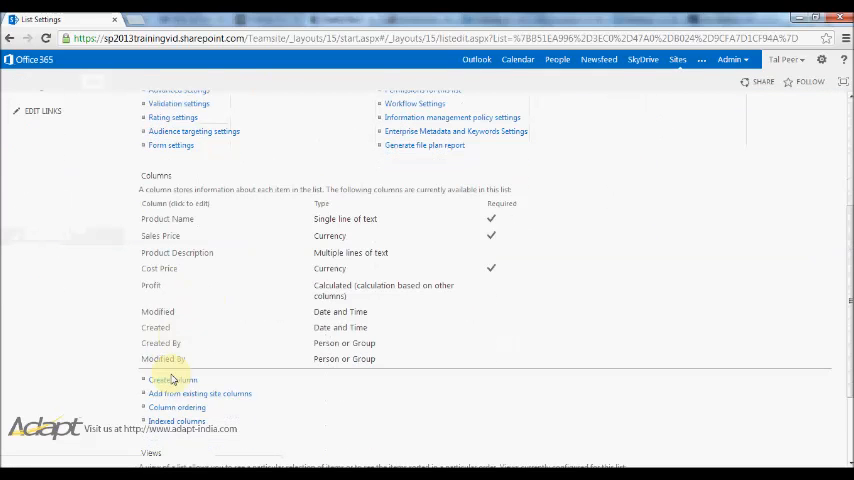
click(175, 407)
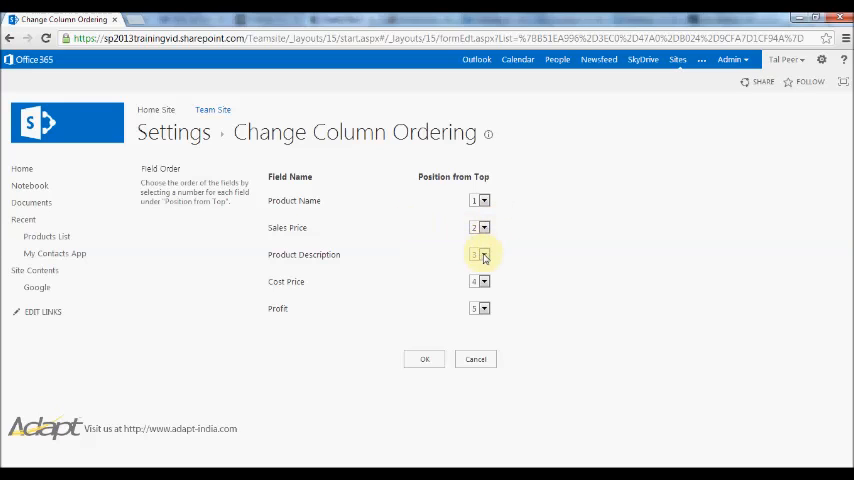
click(484, 254)
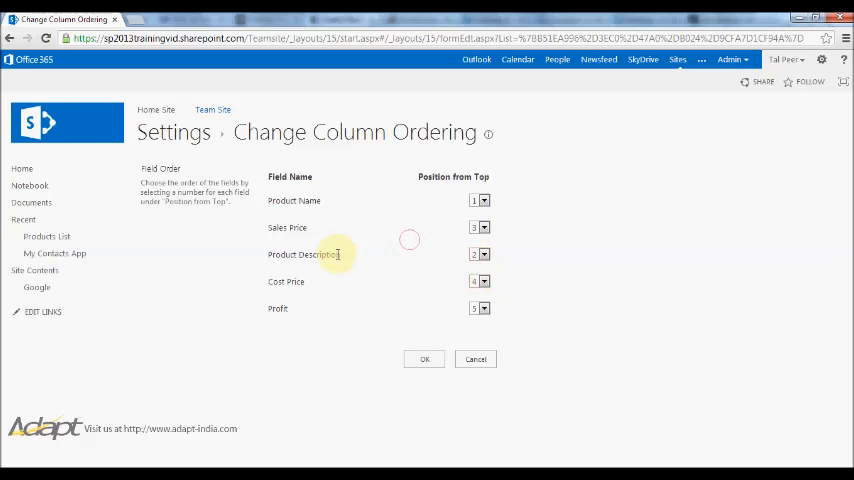
click(483, 281)
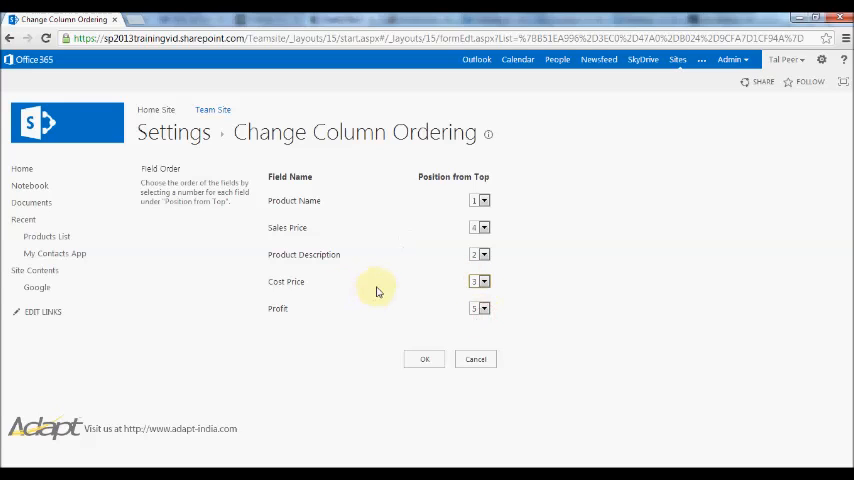
mouse_move(484, 227)
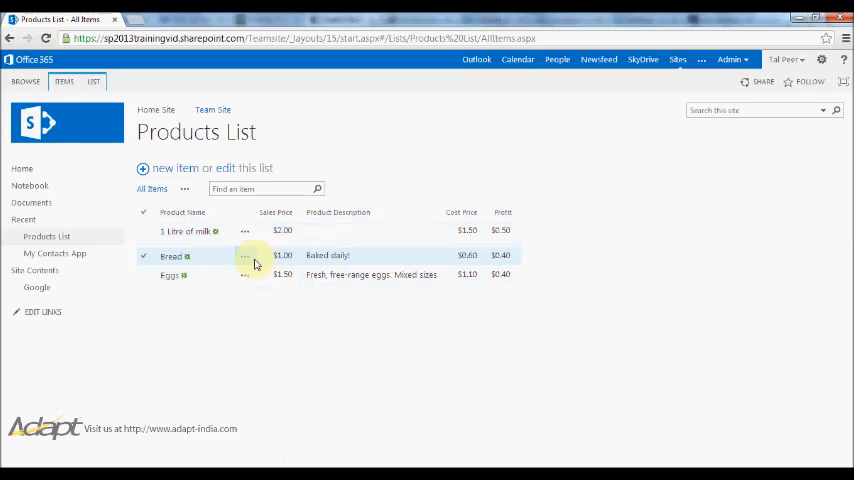
click(245, 258)
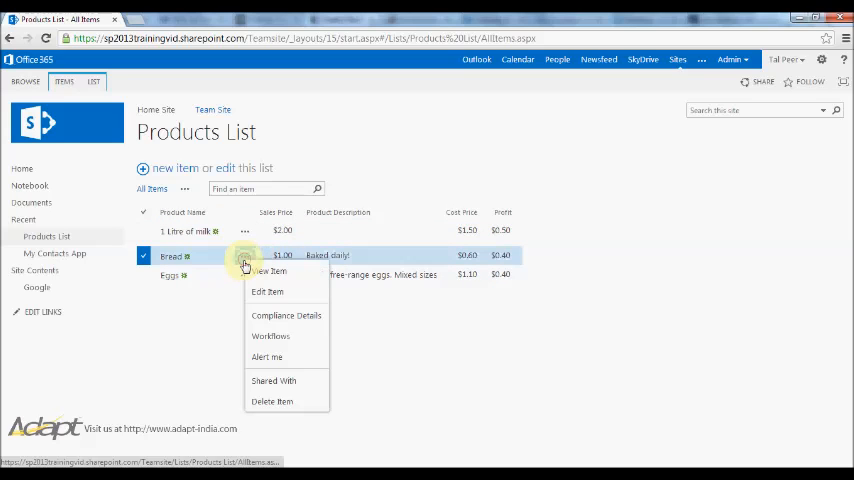